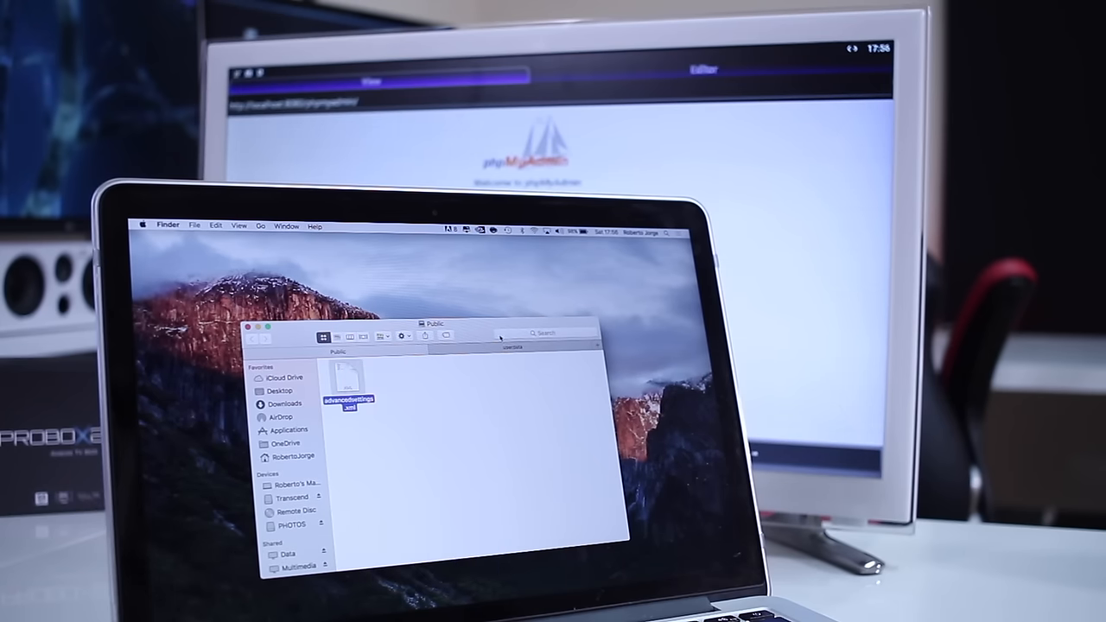
- Show the Finder context menu with Paste Item in the Kodi data folder
right_click(474, 477)
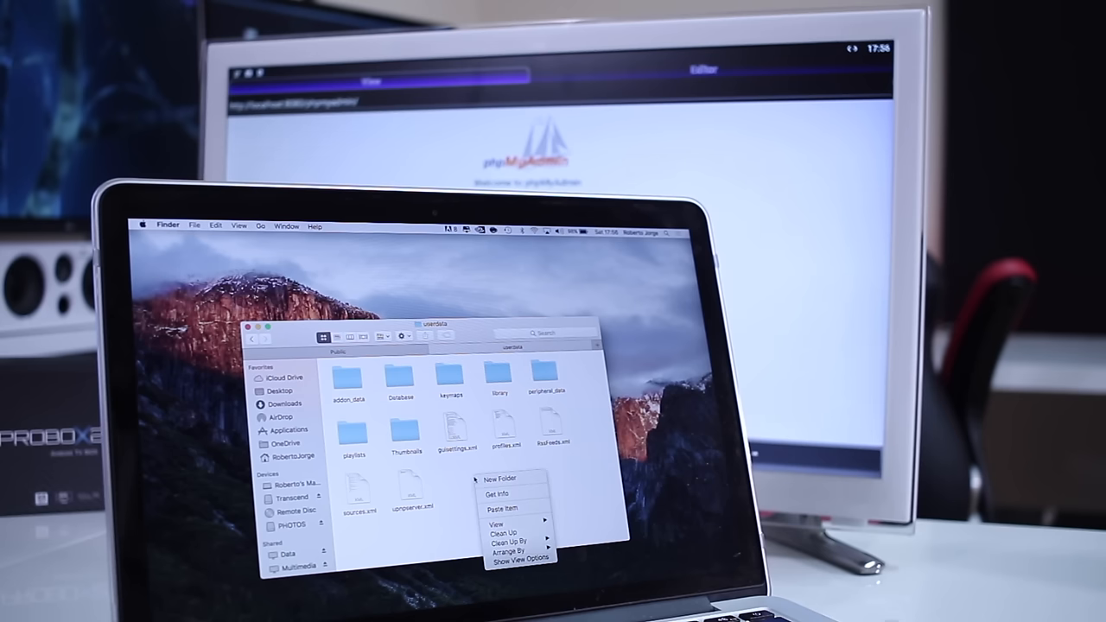
mouse_move(505, 508)
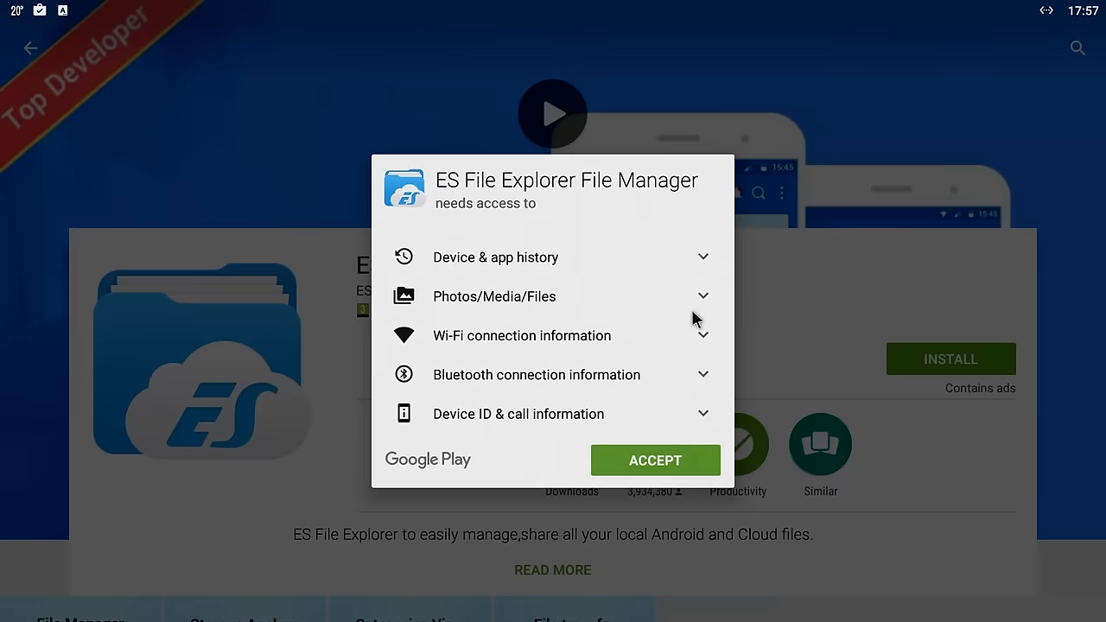
- Accept permissions to install ES File Explorer from Google Play and launch it
click(655, 460)
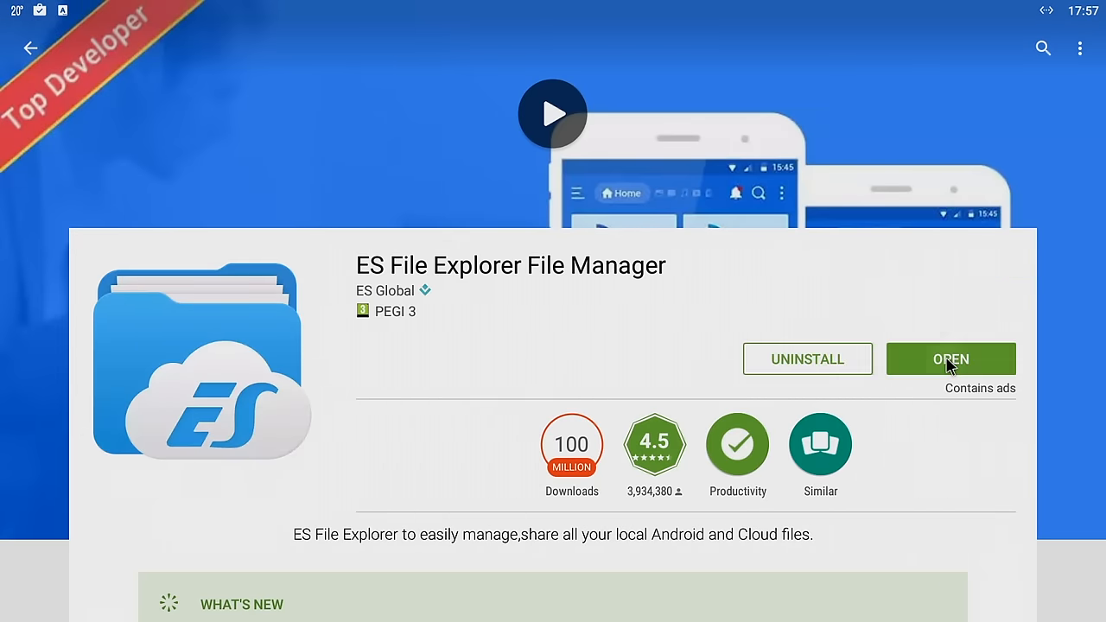
click(951, 358)
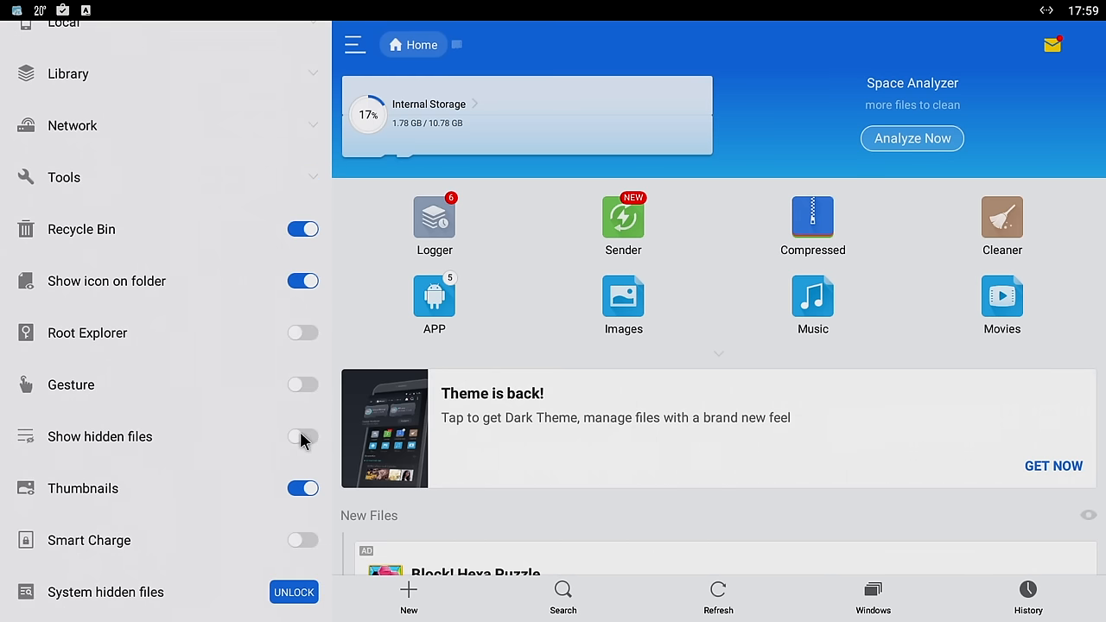
- Show hidden files and copy advancedsettings.xml from the NAS Public share
click(304, 436)
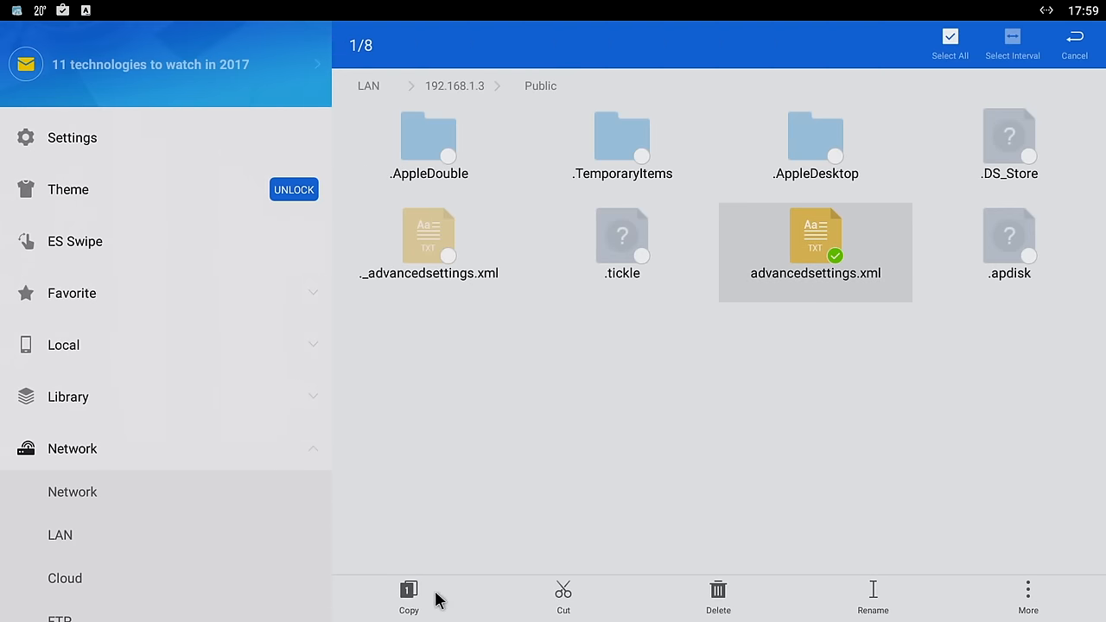
click(408, 596)
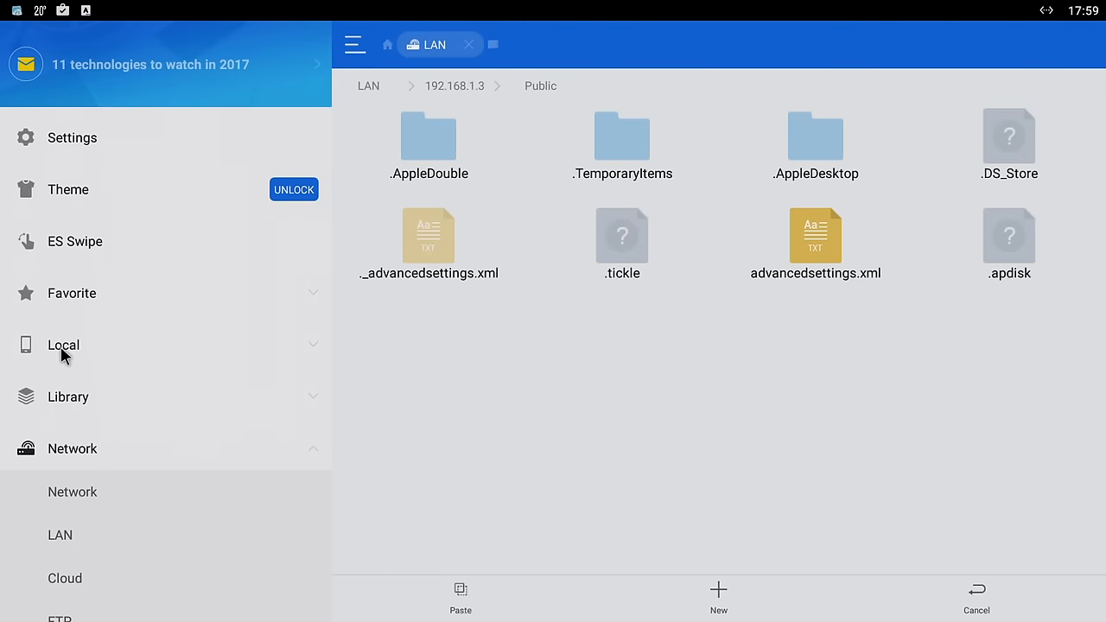
- Navigate local storage to Android/data/org.xbmc.kodi/files/.kodi
click(62, 346)
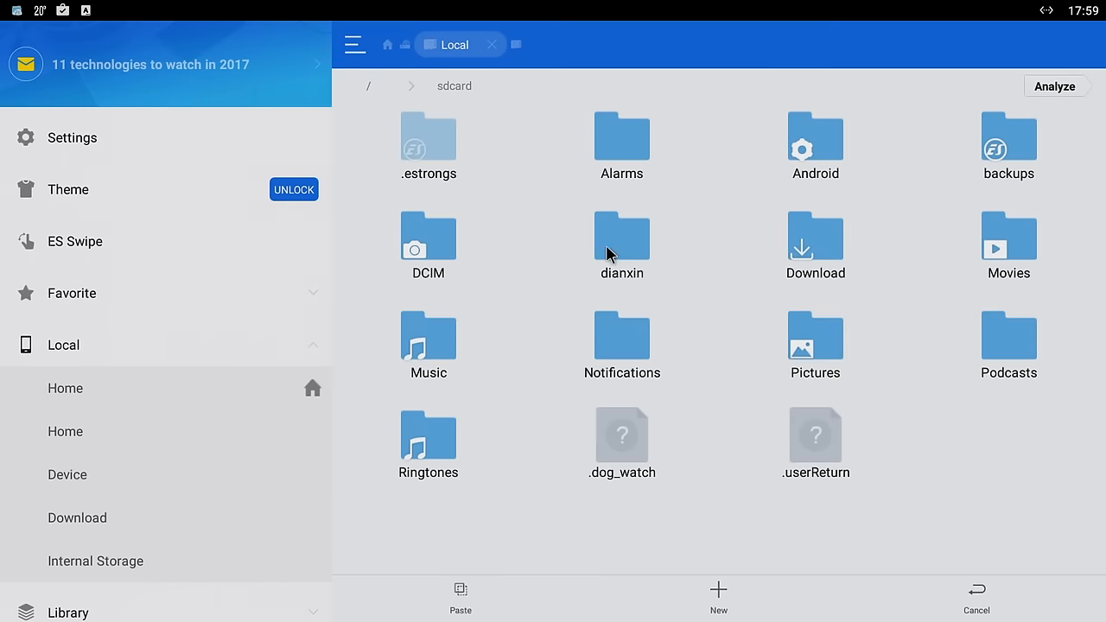
double_click(816, 145)
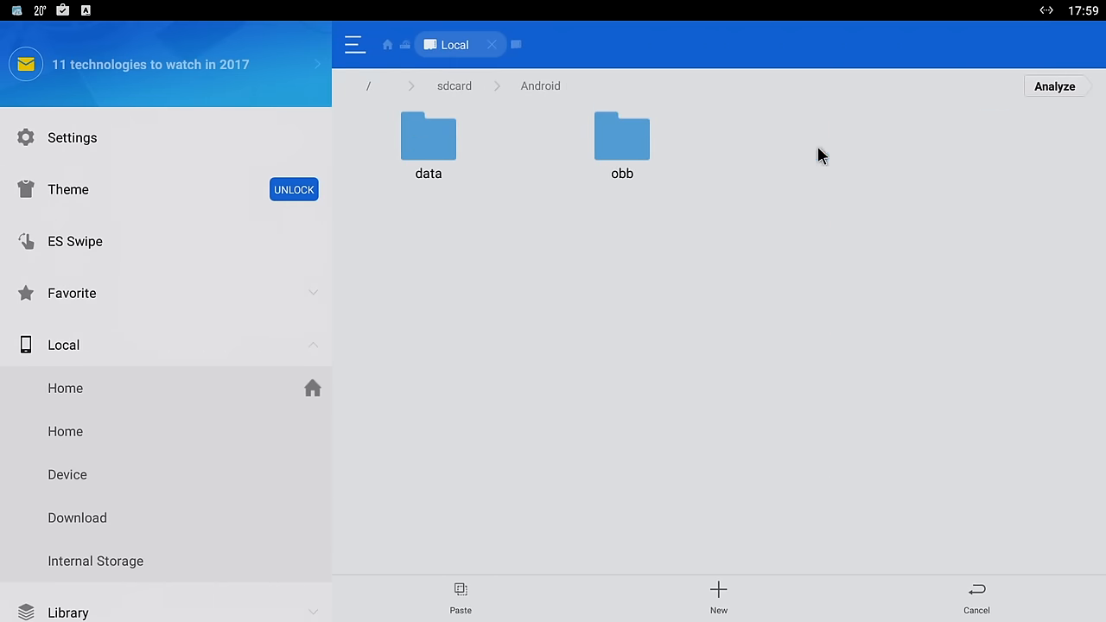
double_click(429, 138)
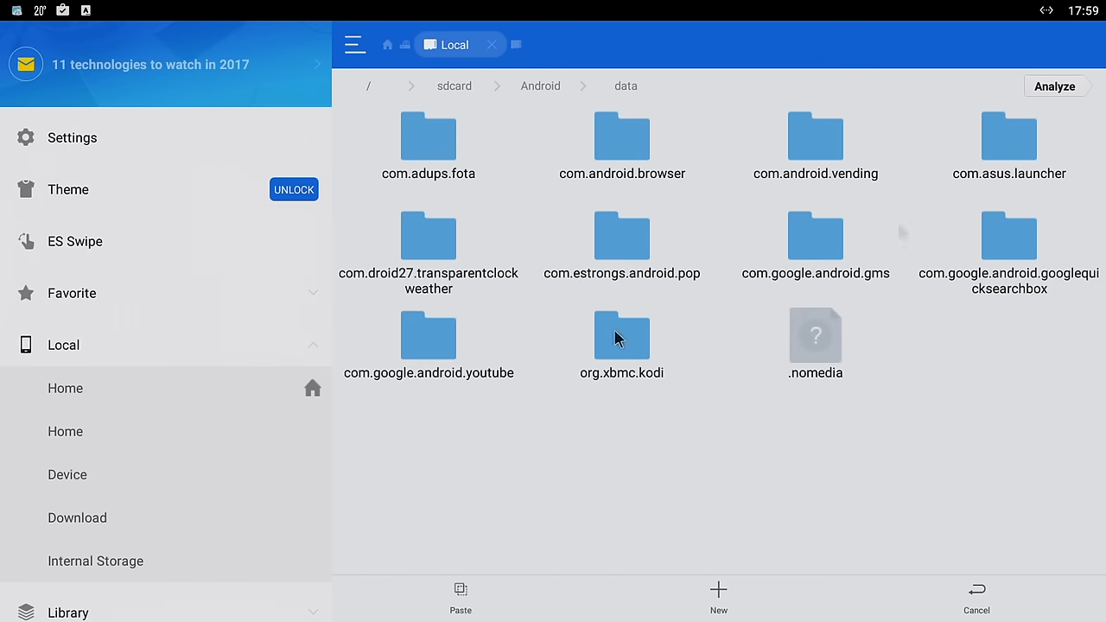
double_click(623, 335)
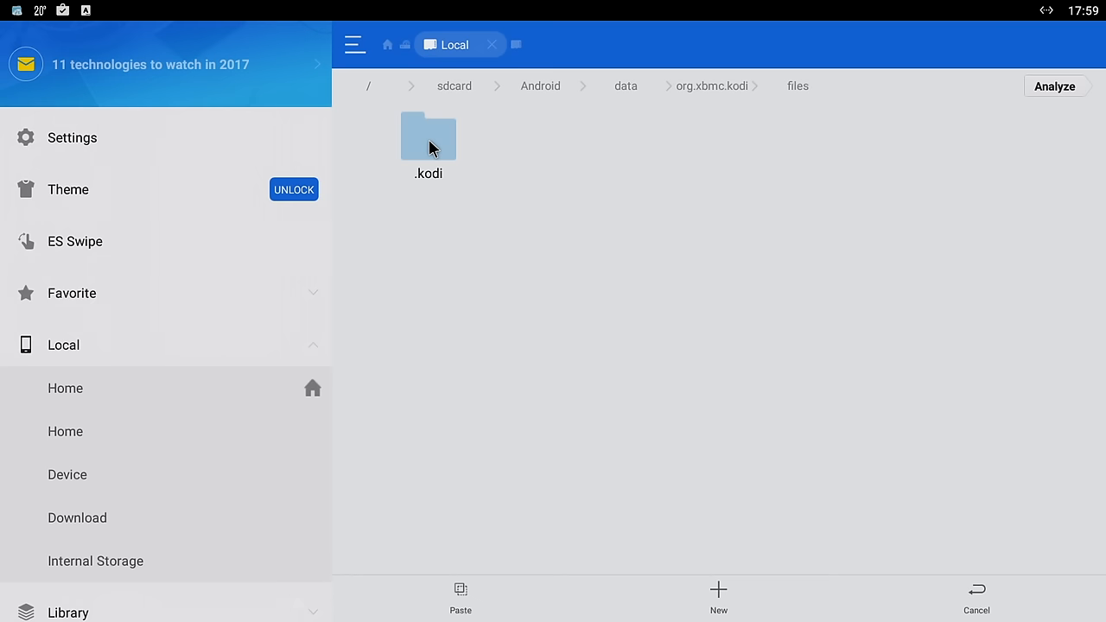
double_click(428, 138)
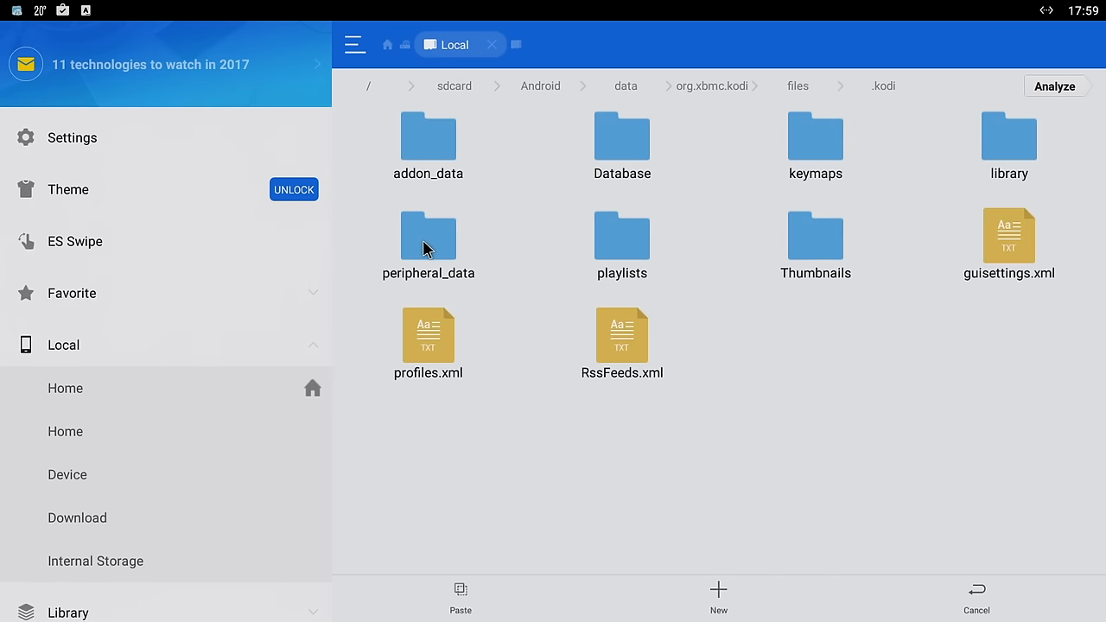